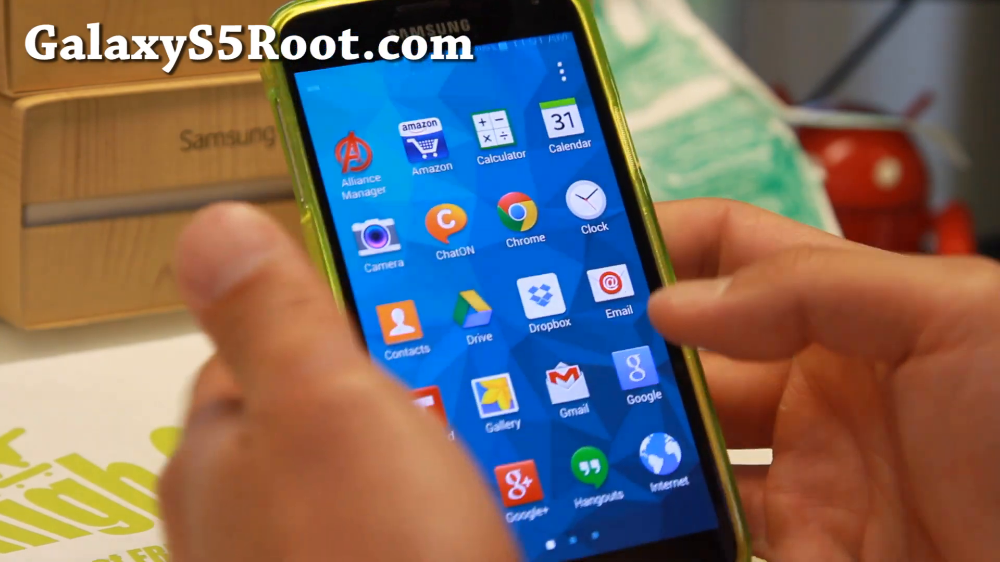
pyautogui.hscroll(-3)
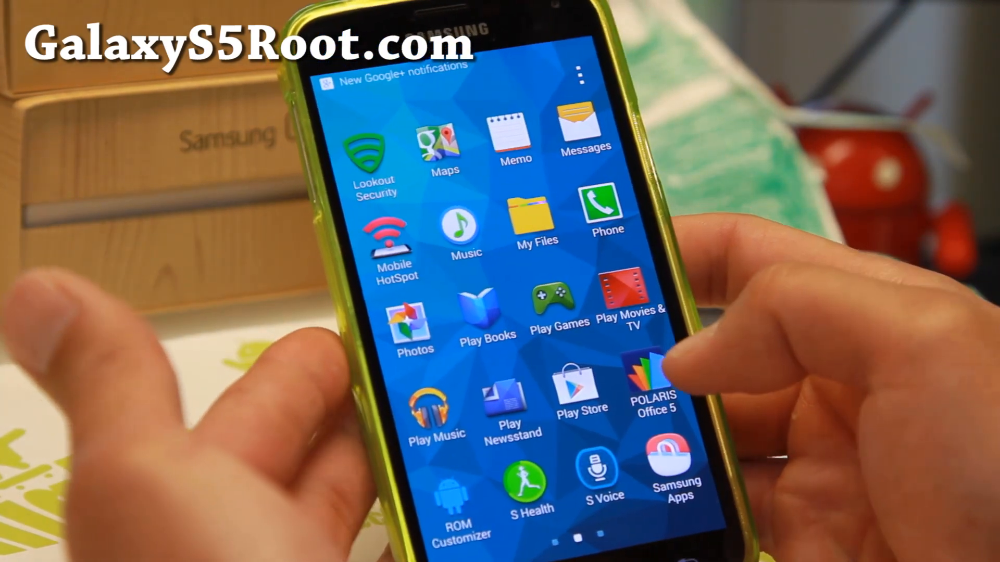